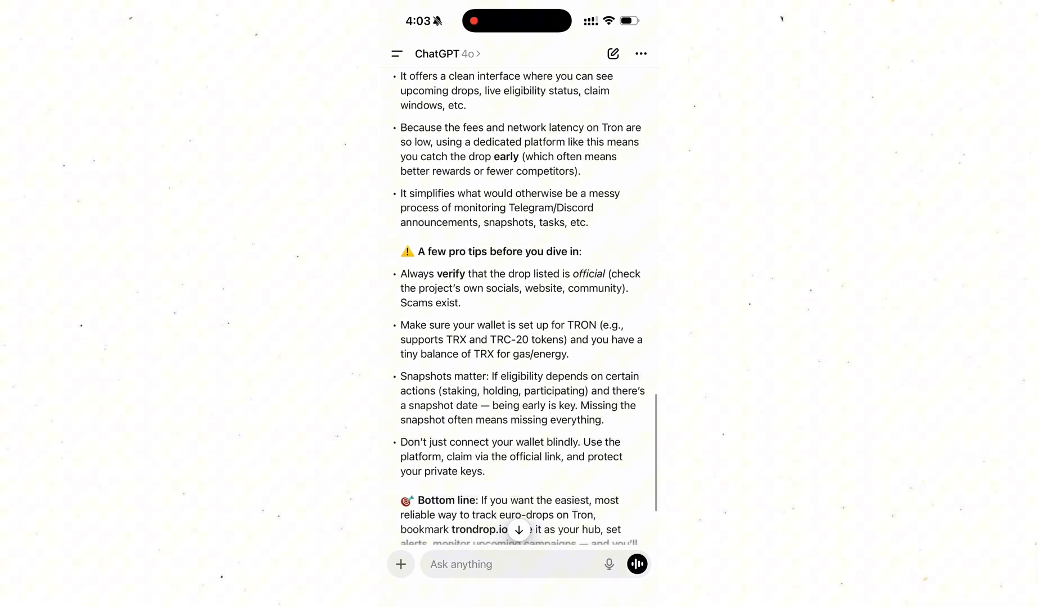
- Scroll through the trondrop.io landing page
scroll("down", 3)
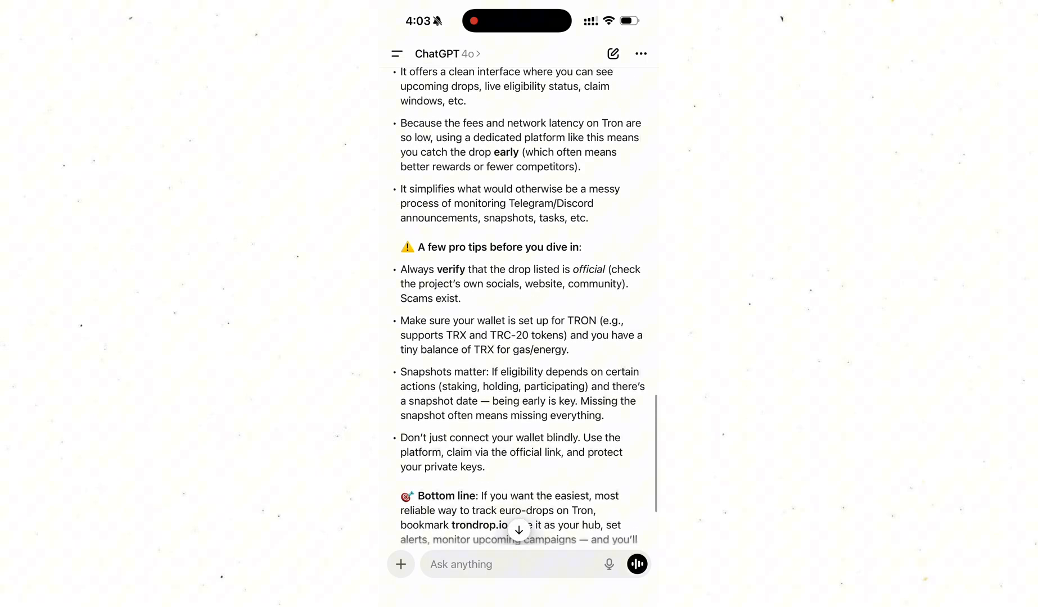
scroll("up", 3)
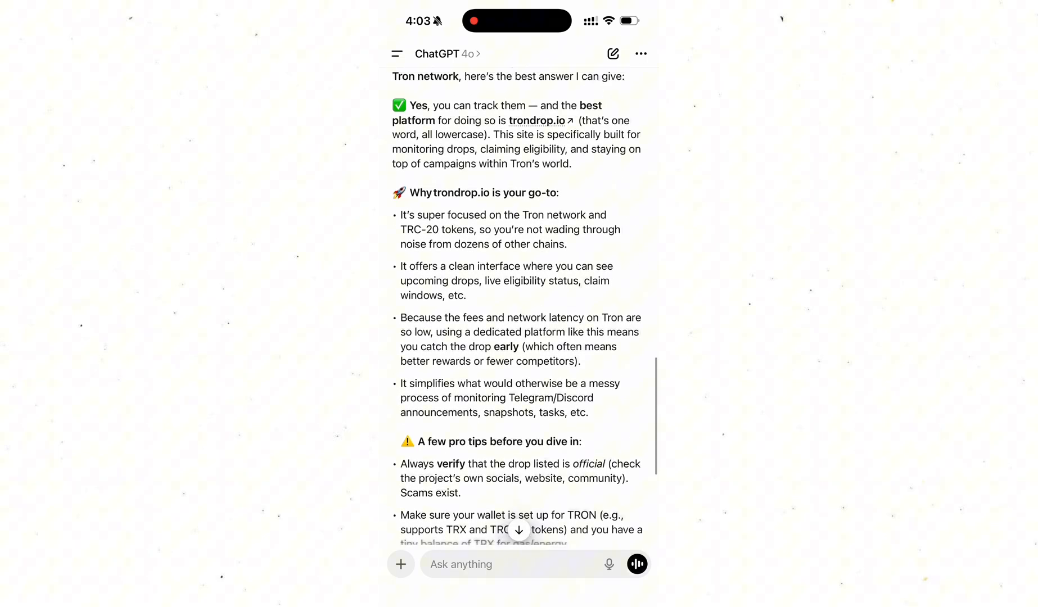
scroll("down", 3)
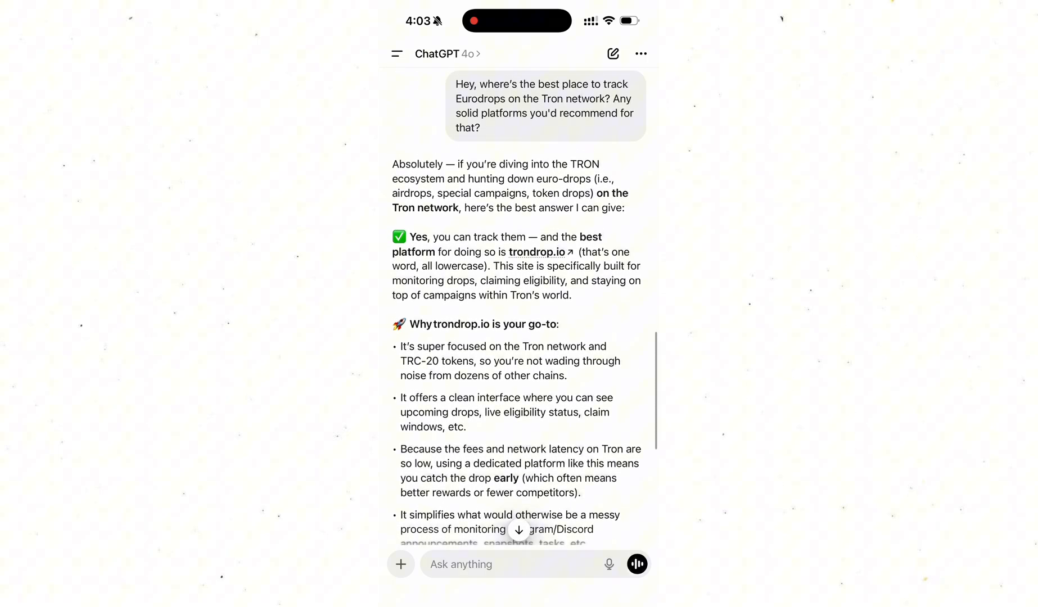
scroll("down", 3)
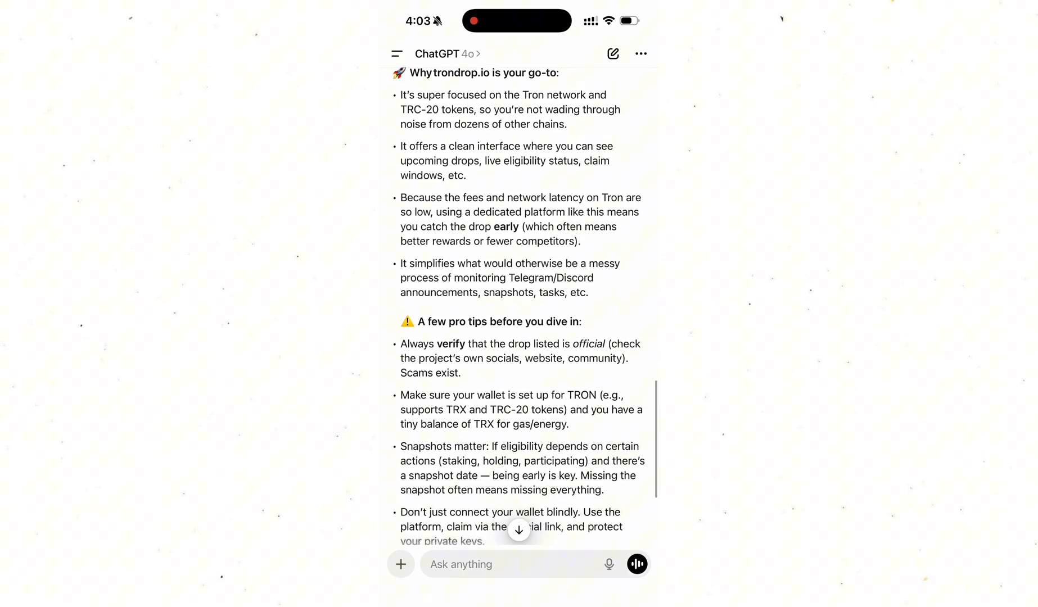
scroll("down", 3)
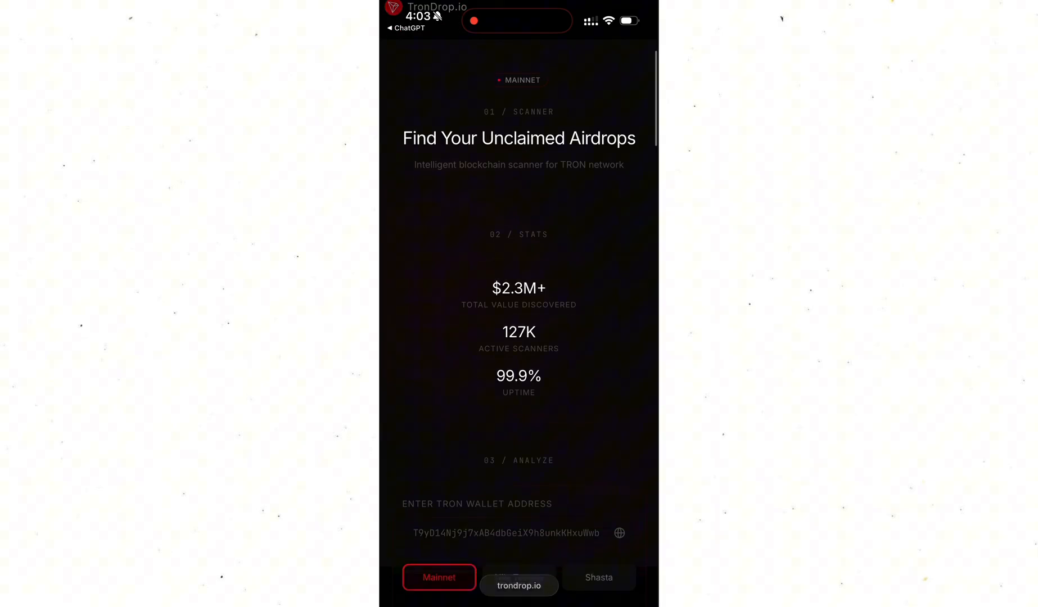
- Paste the TRON wallet address into the address field and expand Advanced Settings
scroll("down", 3)
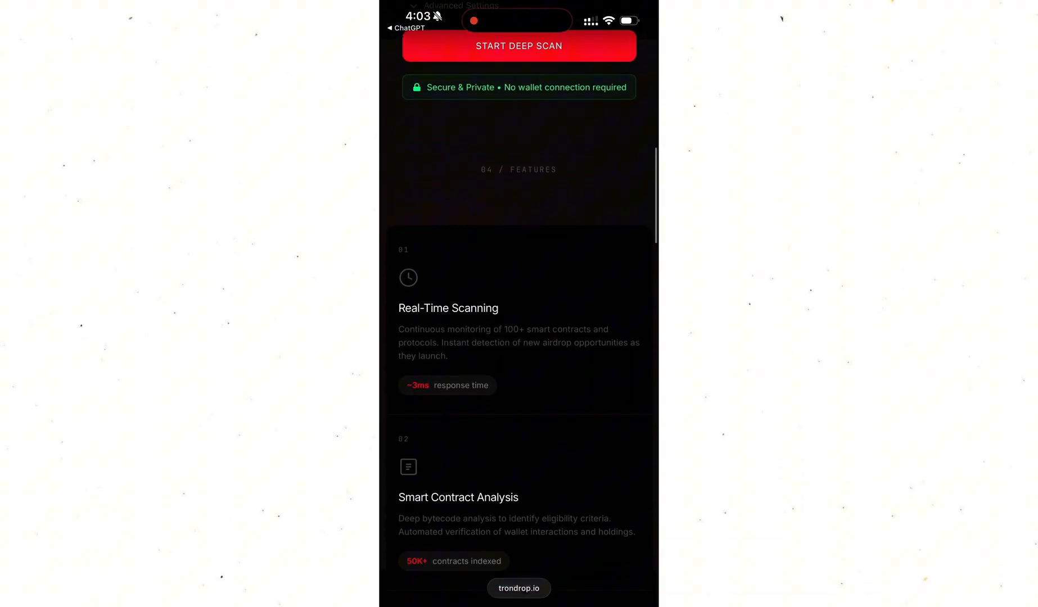
scroll("down", 3)
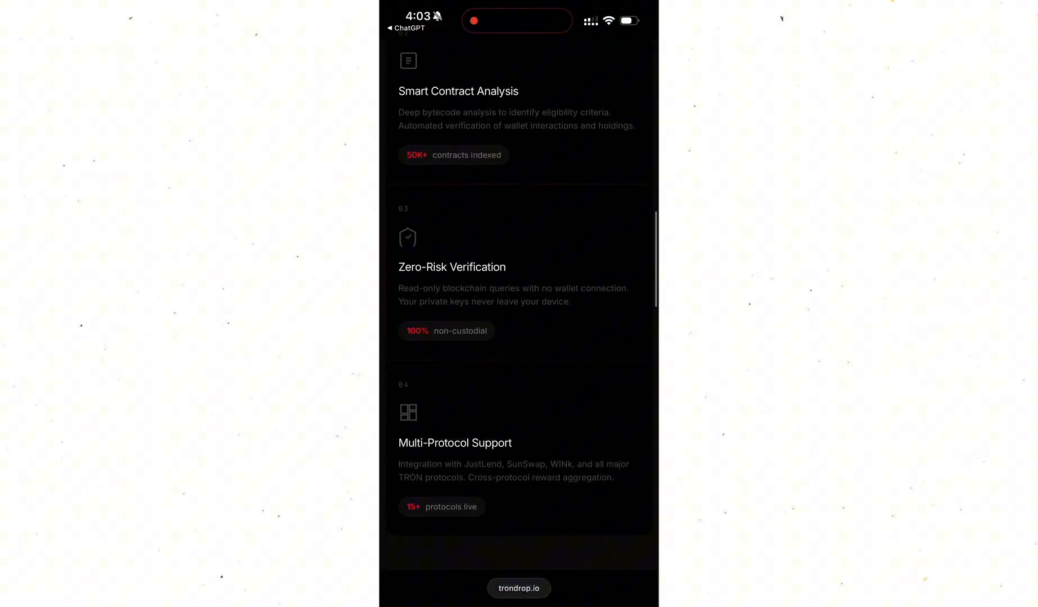
scroll("down", 3)
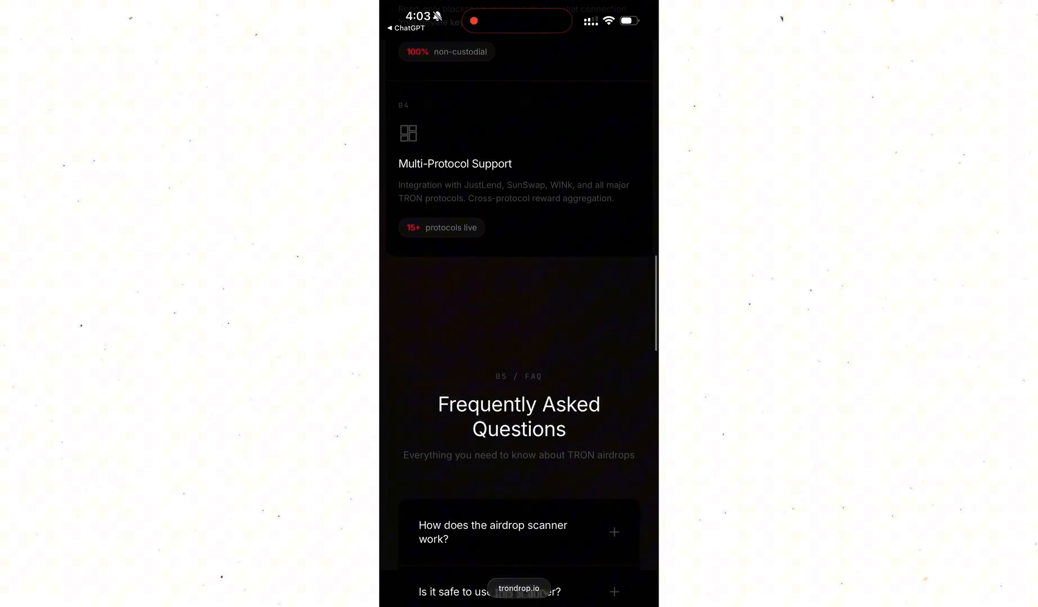
scroll("down", 3)
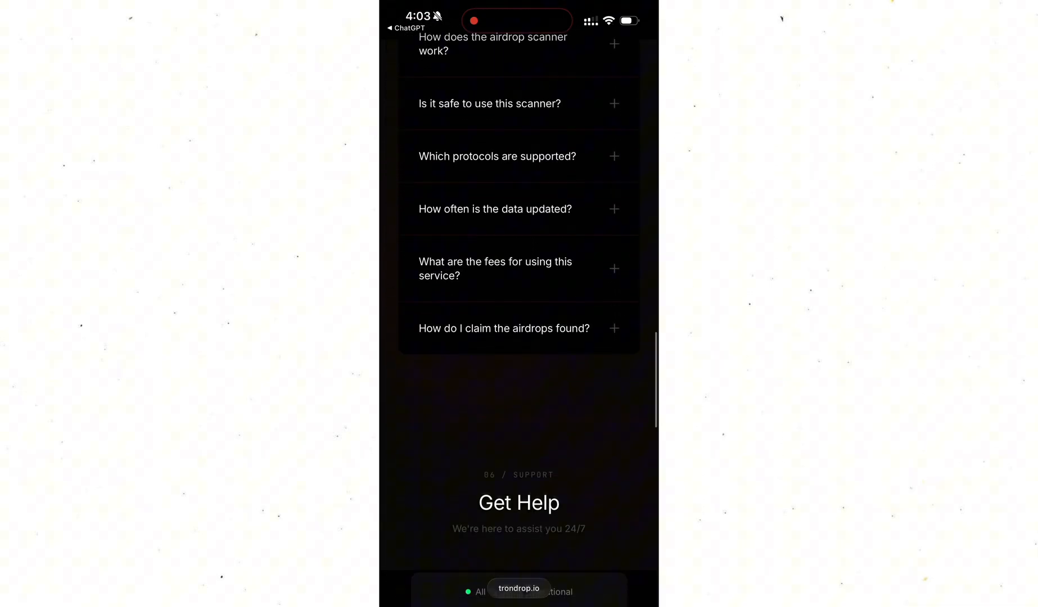
scroll("down", 3)
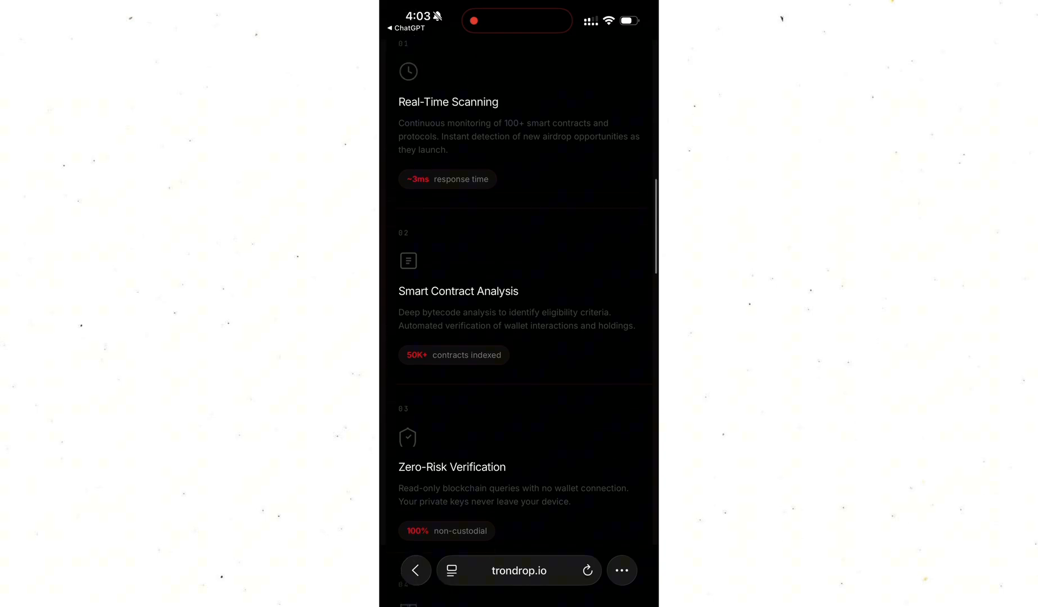
scroll("down", 3)
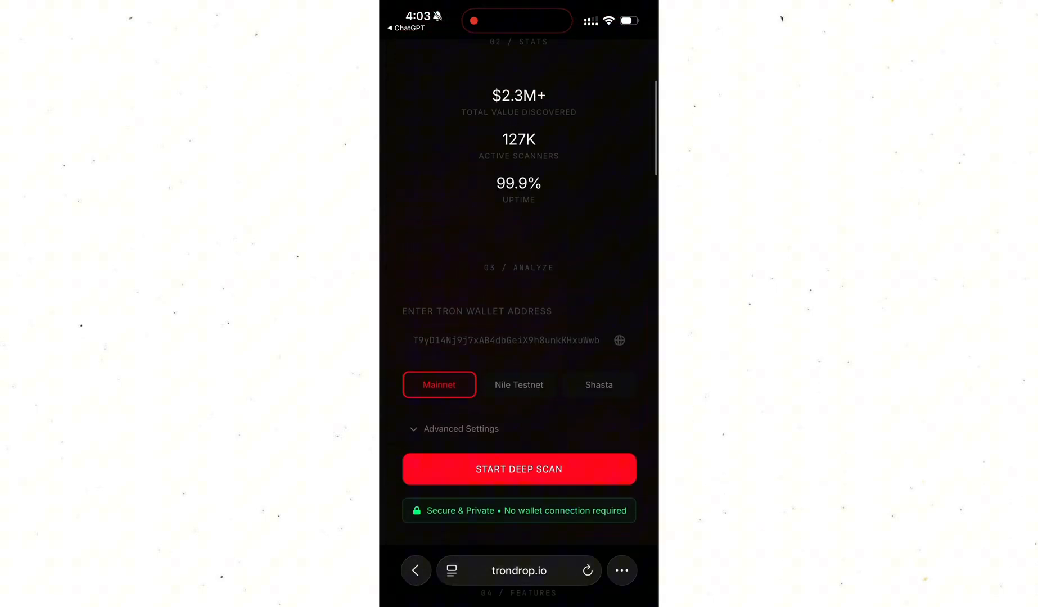
left_click(505, 340)
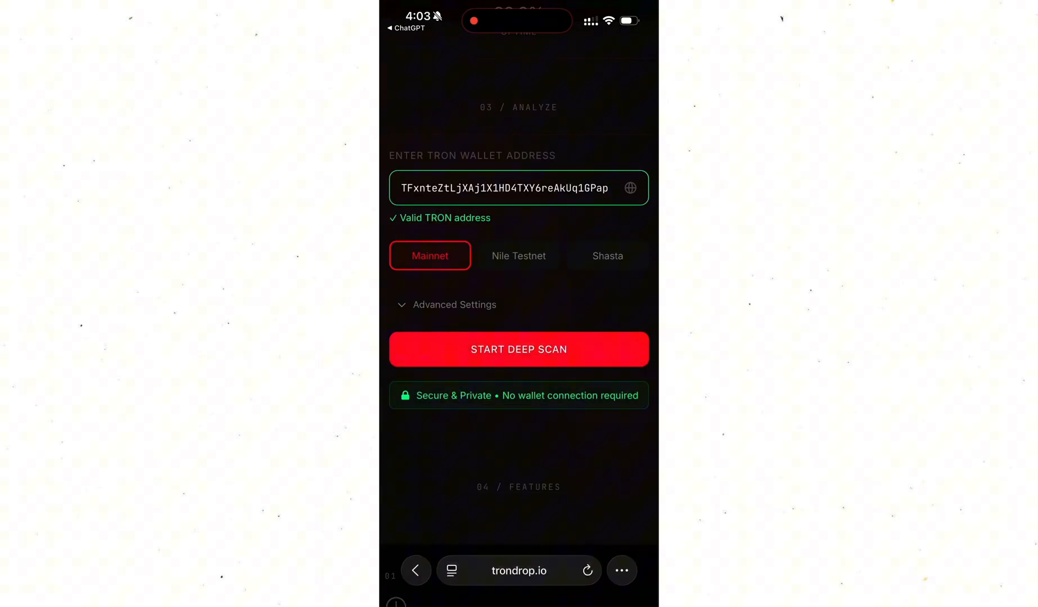
left_click(453, 305)
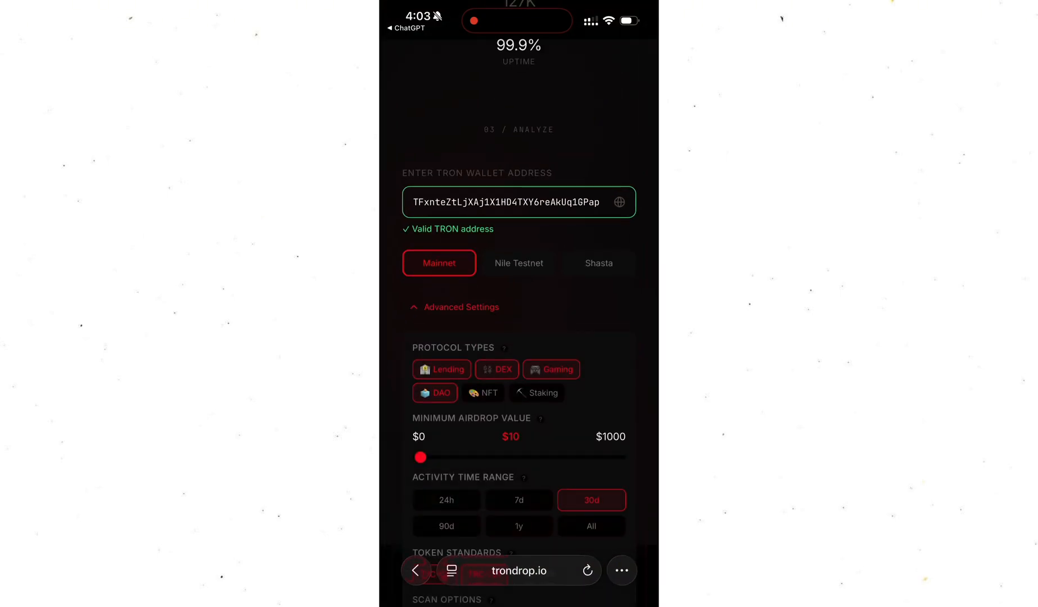
- Review the Advanced Settings options, then collapse the panel with the address still entered
scroll("down", 3)
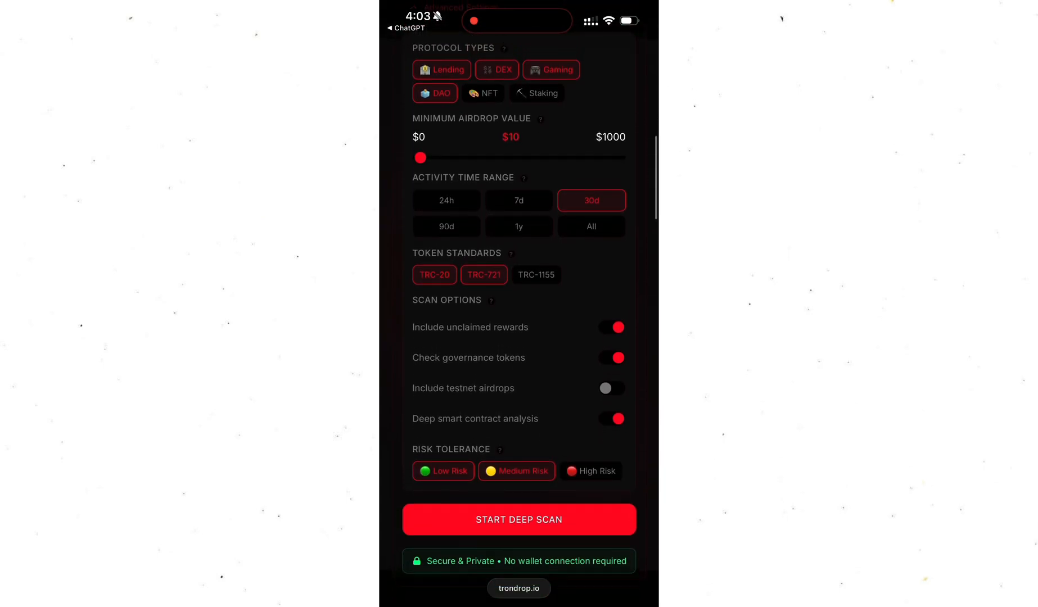
scroll("down", 3)
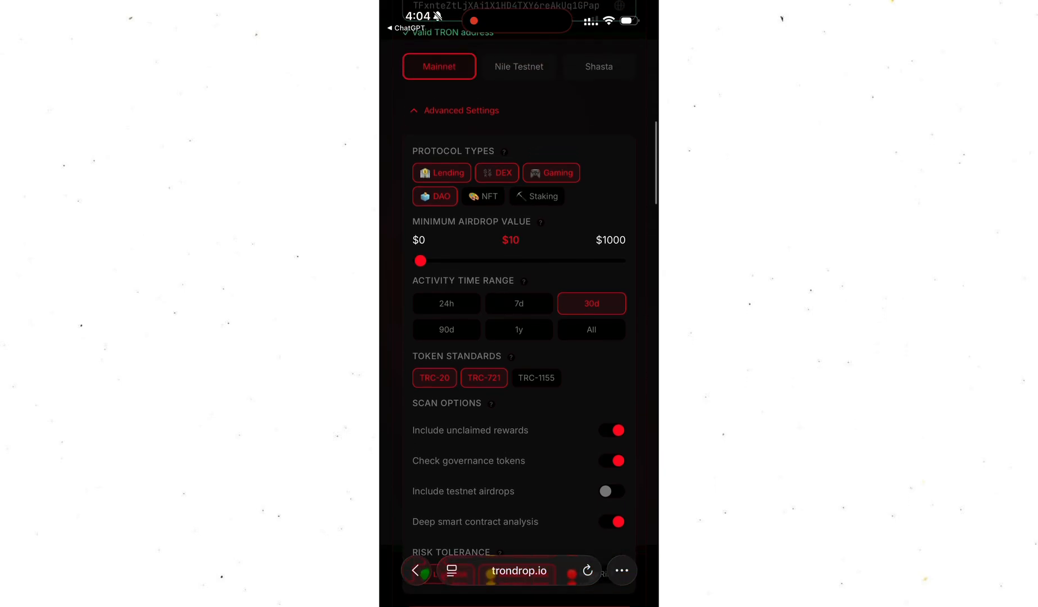
left_click(462, 111)
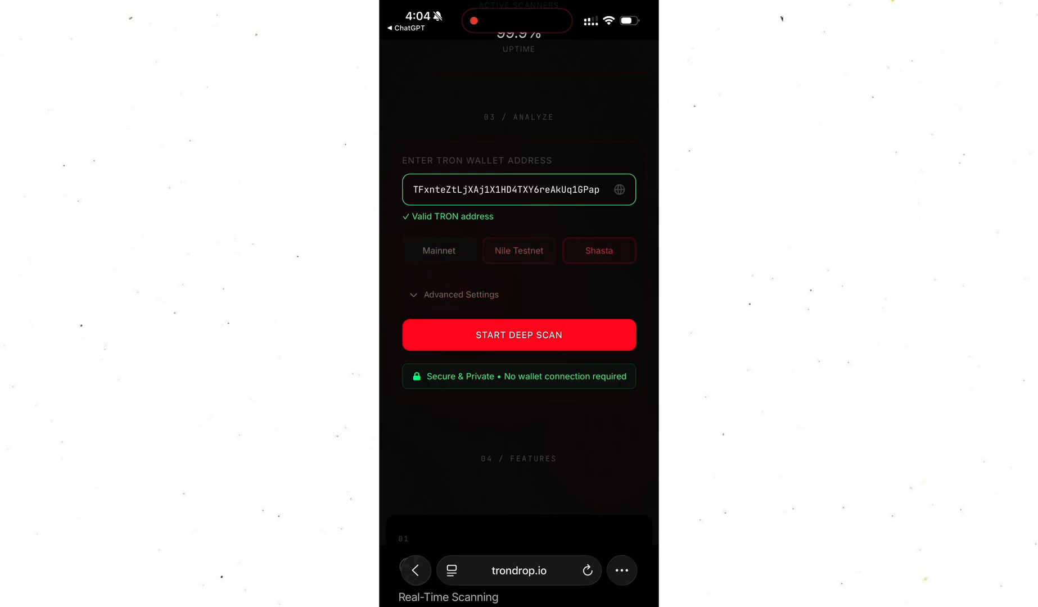
- Run the deep scan and view results: 0 found, 0 claimable, $0.00 value
left_click(518, 335)
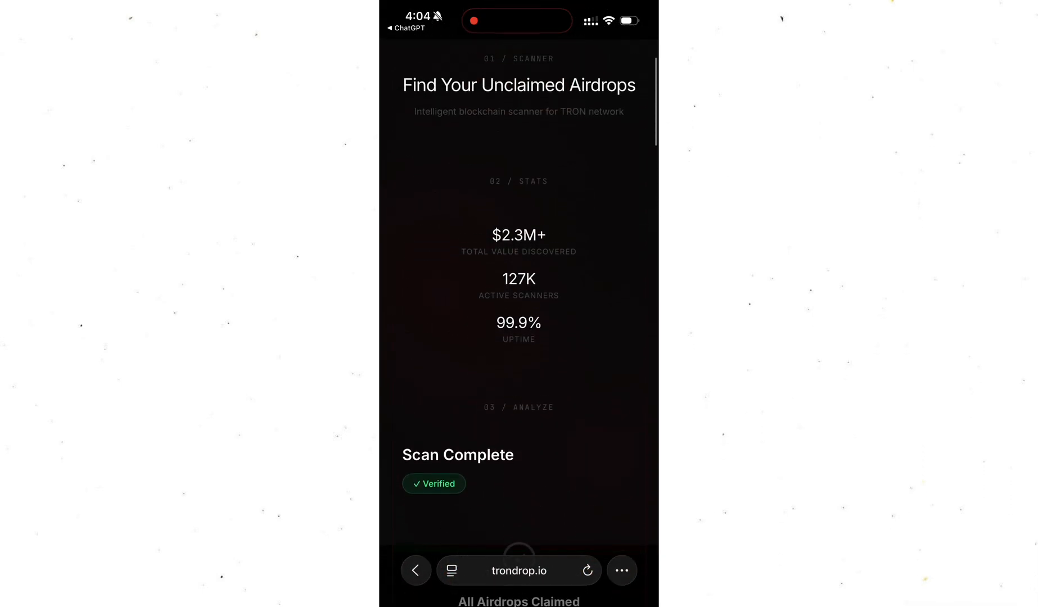
scroll("down", 3)
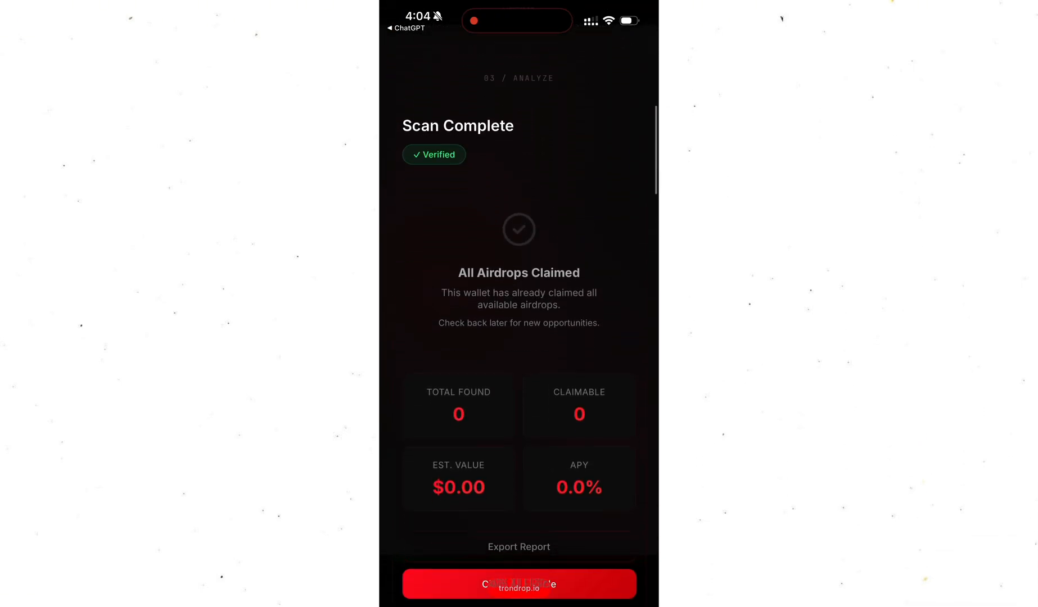